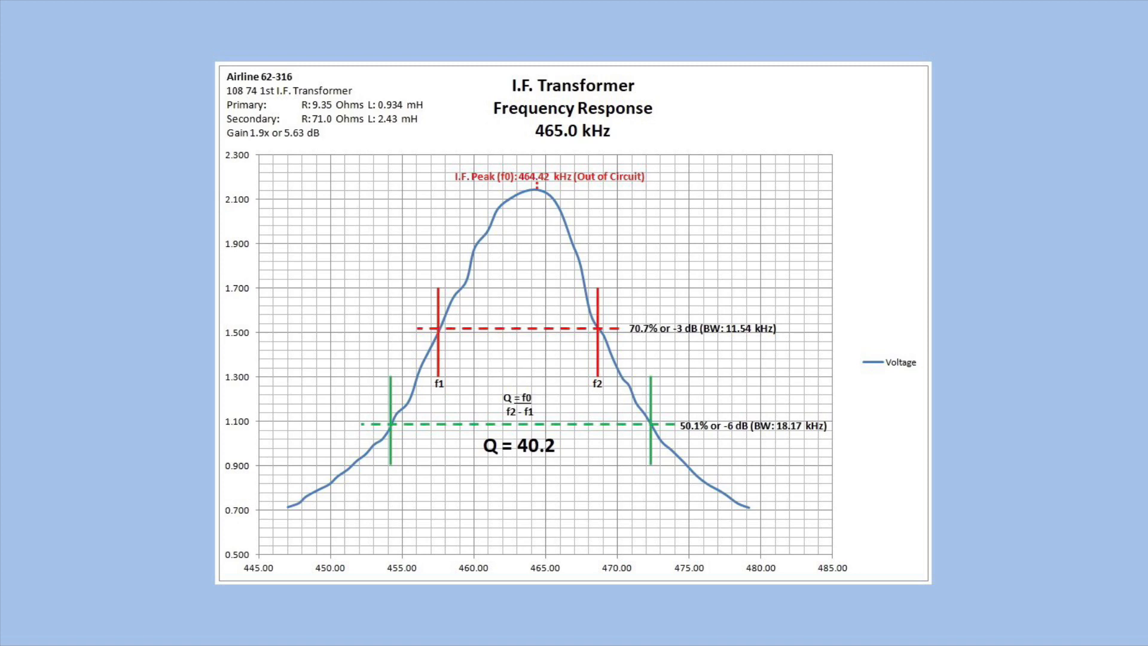
click(322, 78)
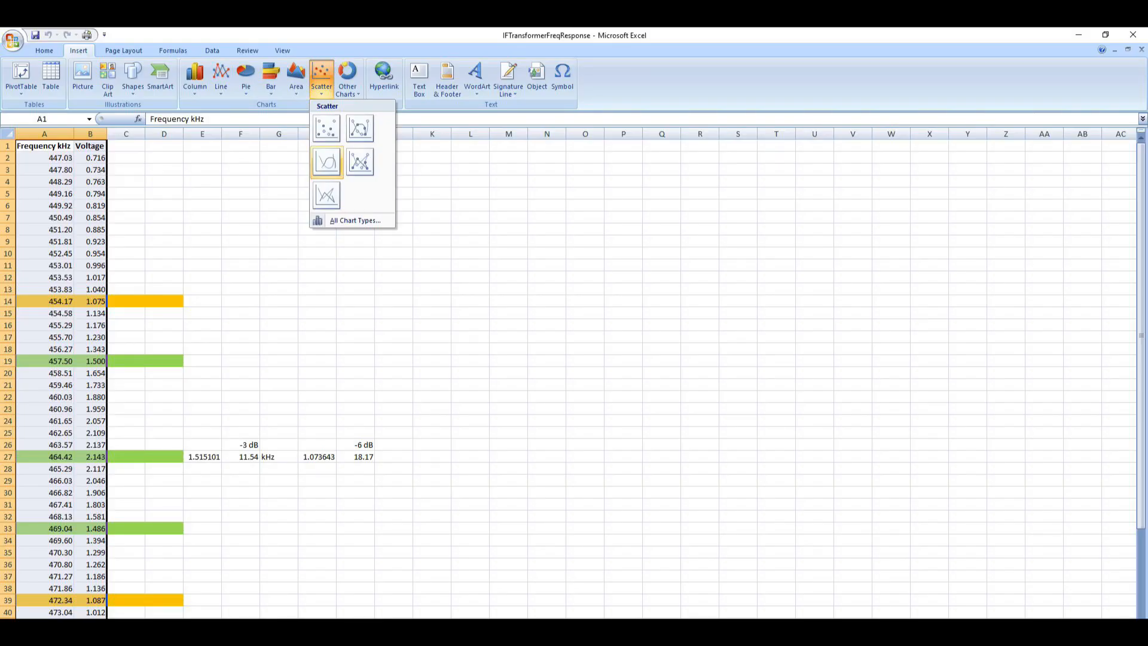
click(326, 161)
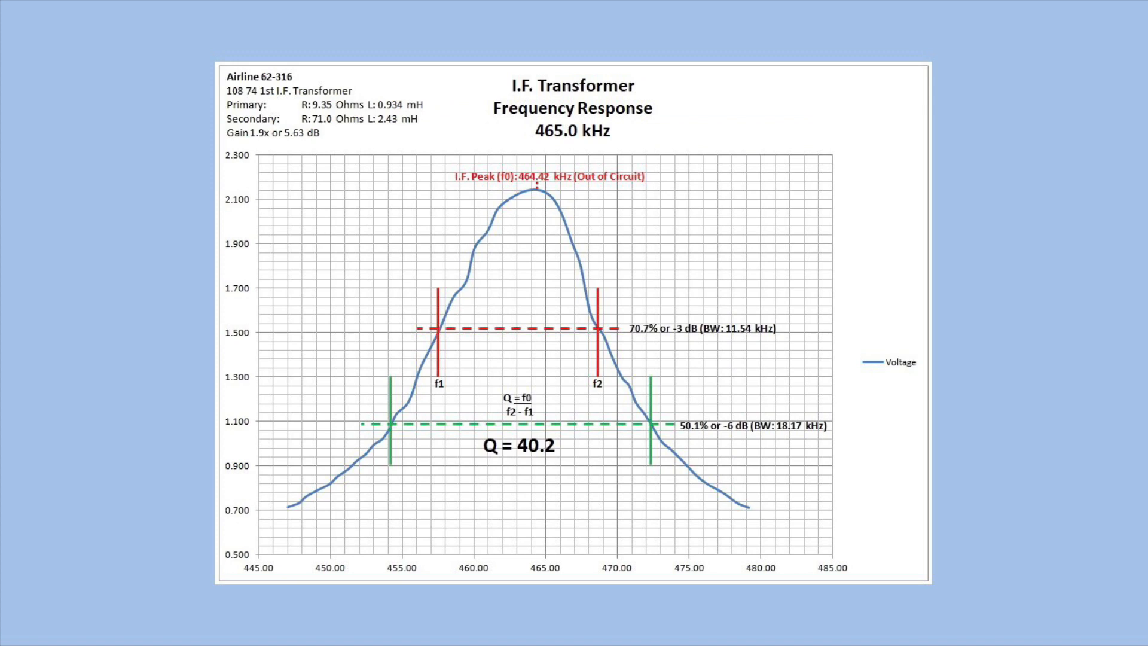